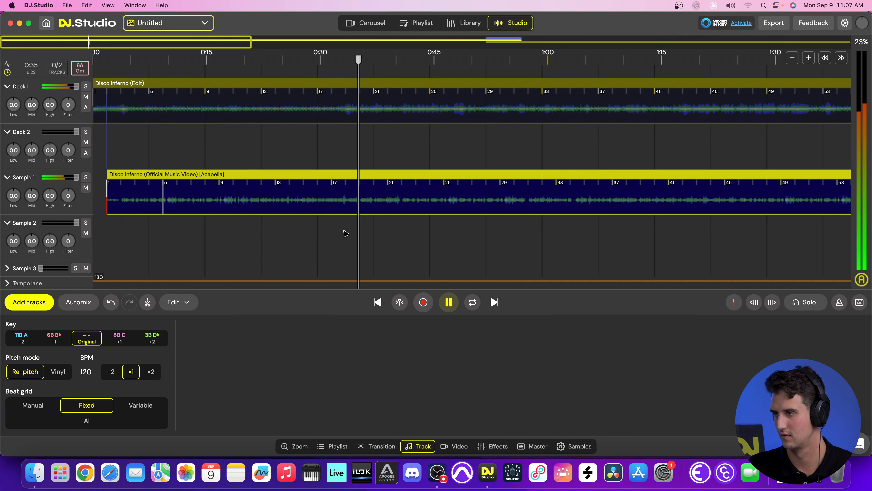
Pause the mix playback before marking the region near 0:30.
left_click(448, 302)
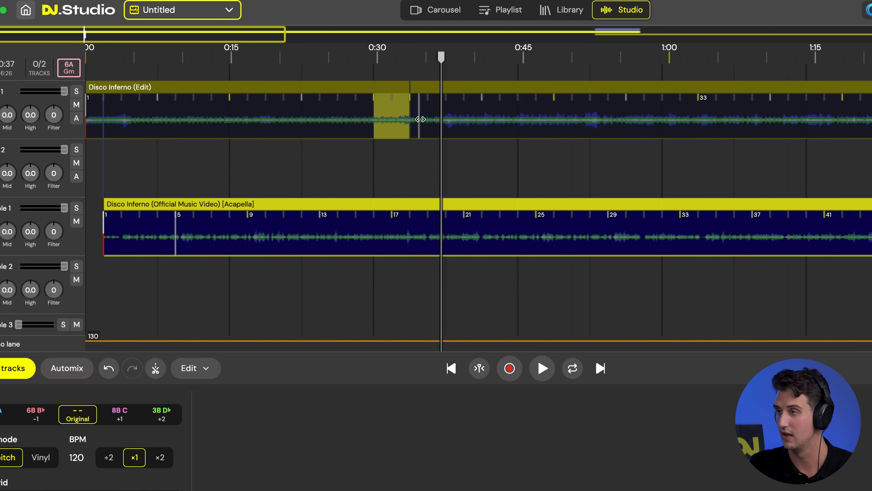
mouse_move(369, 62)
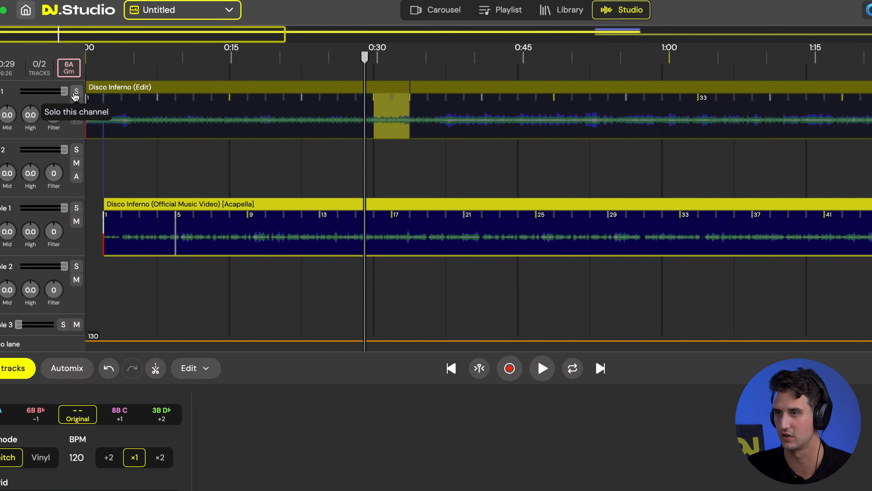
left_click(541, 368)
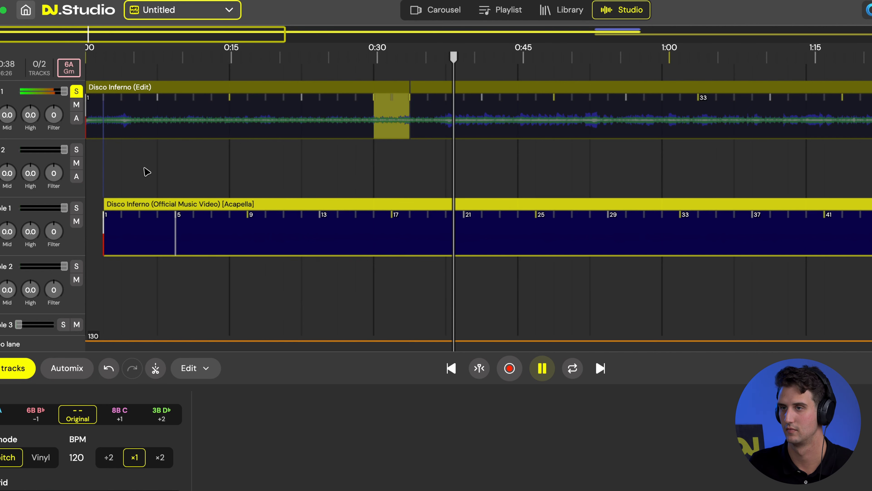
left_click(540, 368)
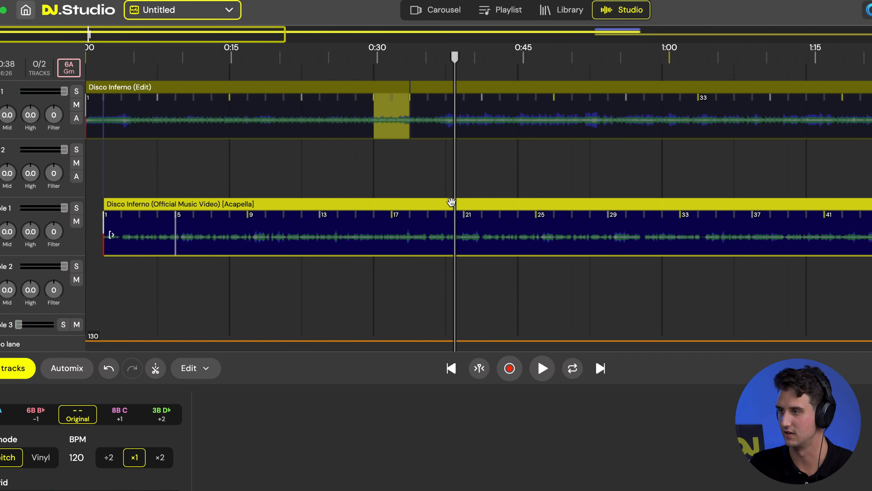
left_click(541, 367)
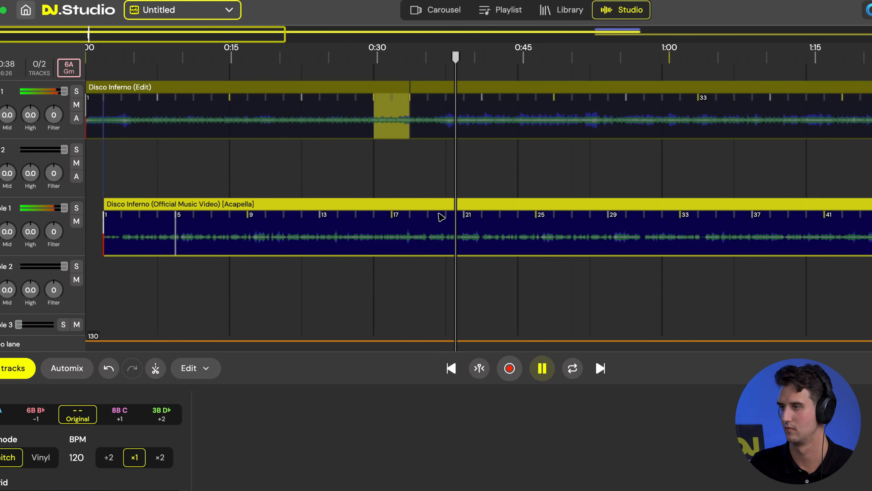
left_click(541, 367)
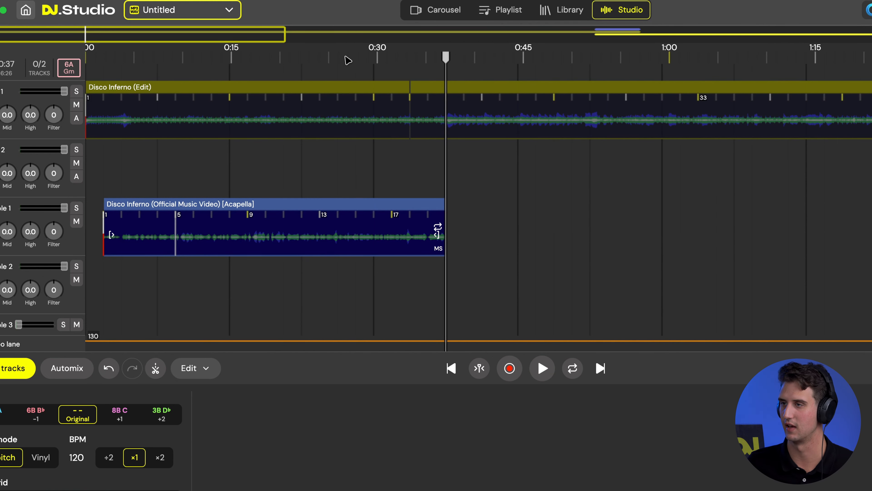
Audition the trimmed acapella sample by playing the mix, then stop playback.
left_click(541, 367)
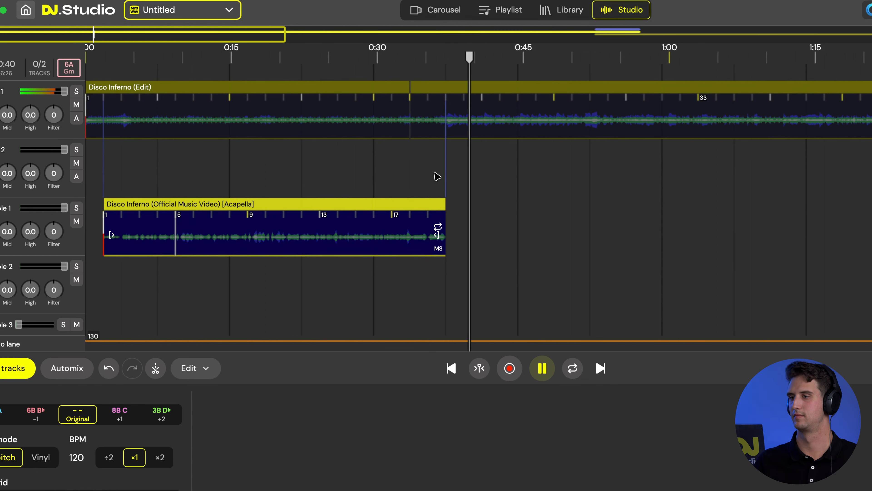
left_click(541, 368)
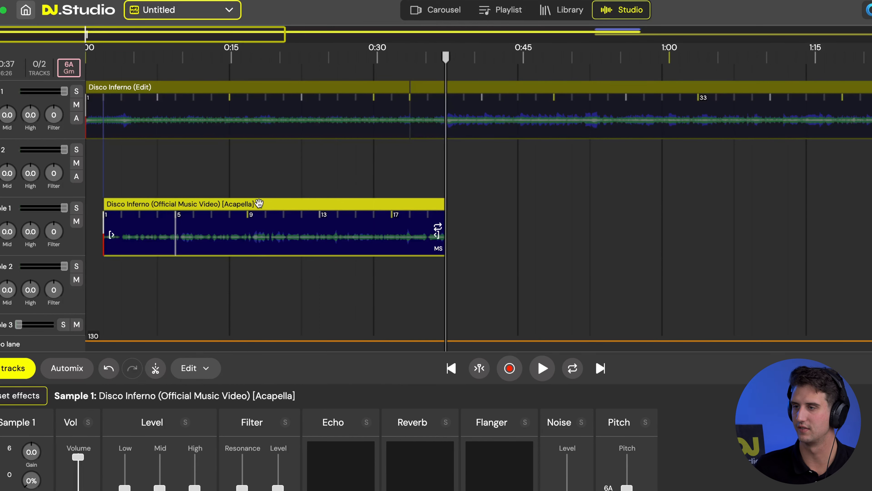
mouse_move(118, 70)
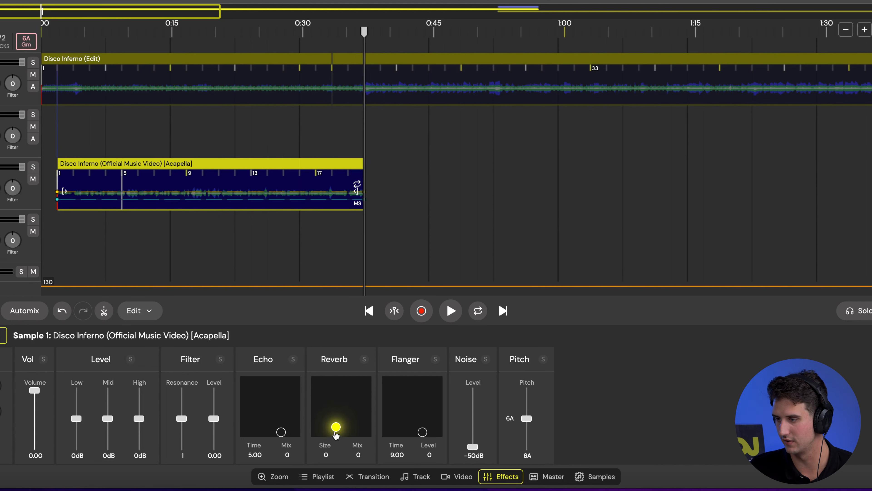
Set the acapella sample's reverb pad to about 20% size and 10% mix.
left_click_drag(336, 435, 326, 423)
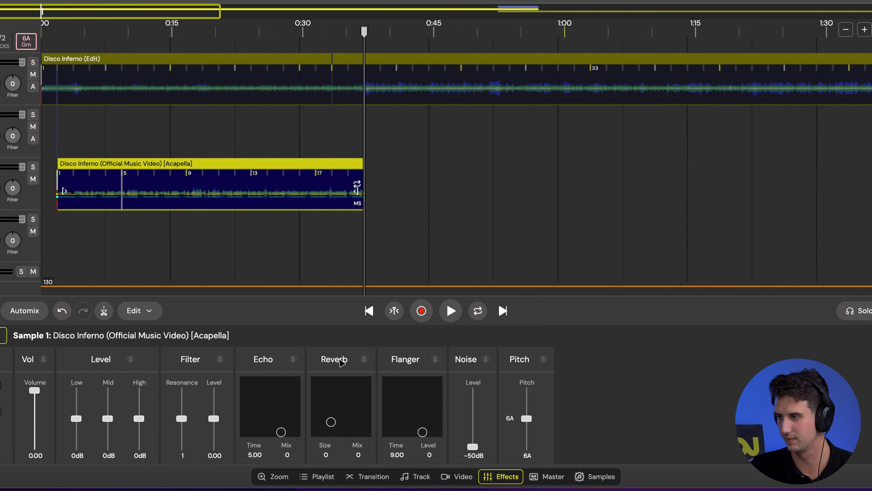
left_click(450, 310)
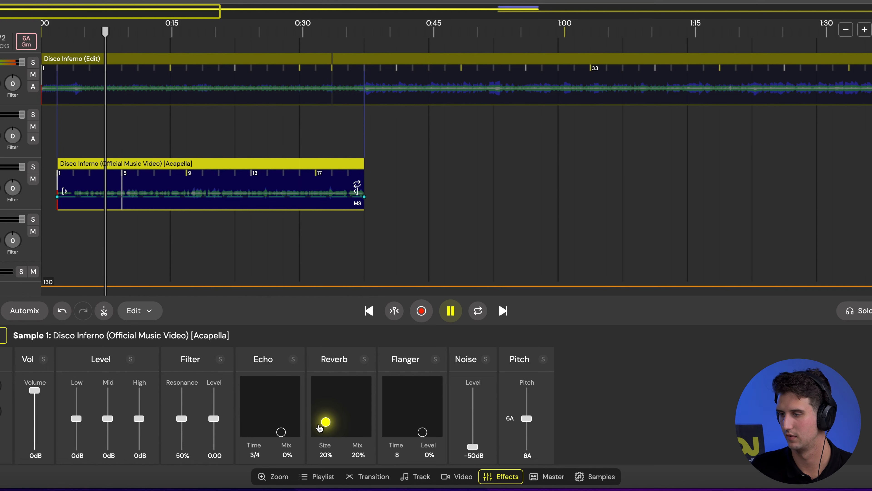
left_click_drag(326, 421, 316, 421)
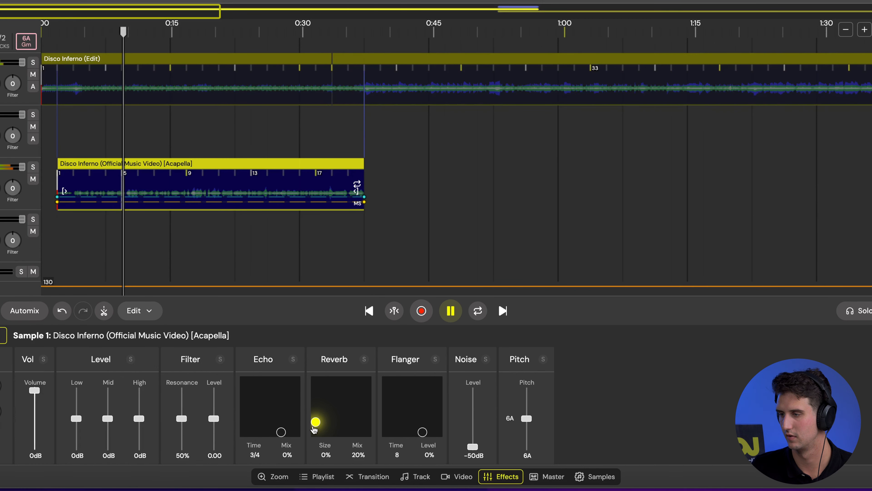
left_click_drag(315, 419, 324, 418)
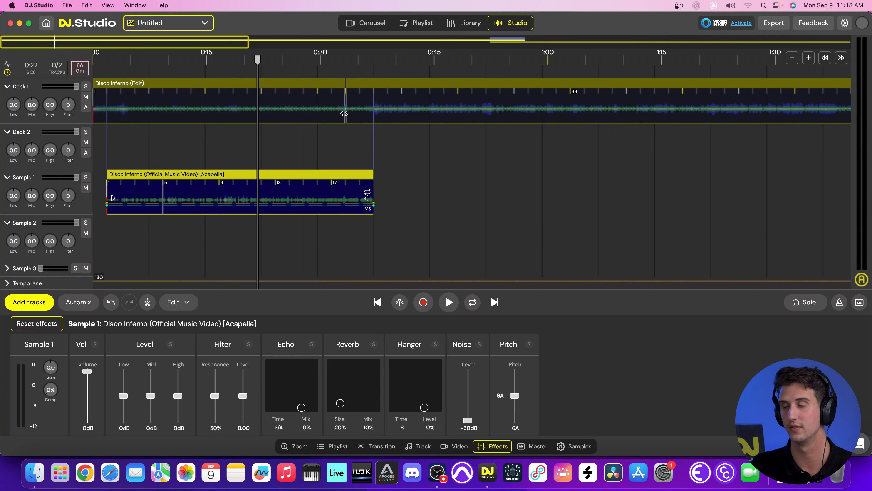
mouse_move(69, 111)
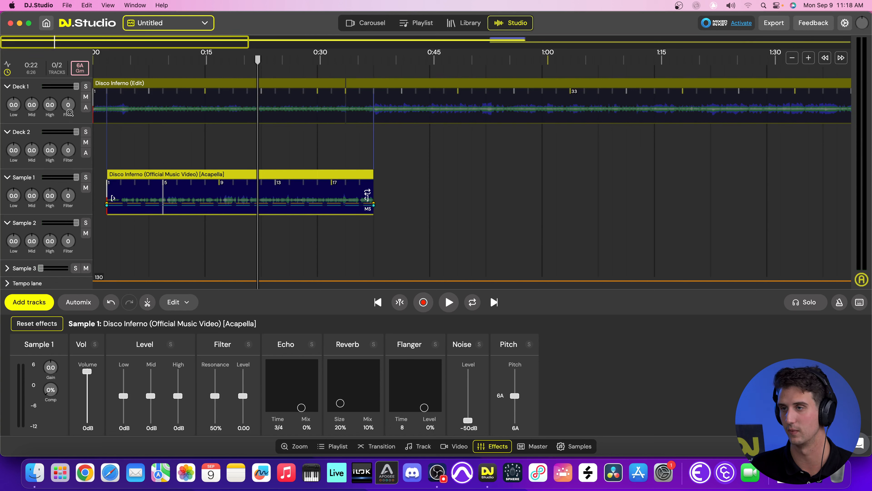
Play the mix from the start and cut the acapella's Low EQ to -6 dB.
left_click(107, 58)
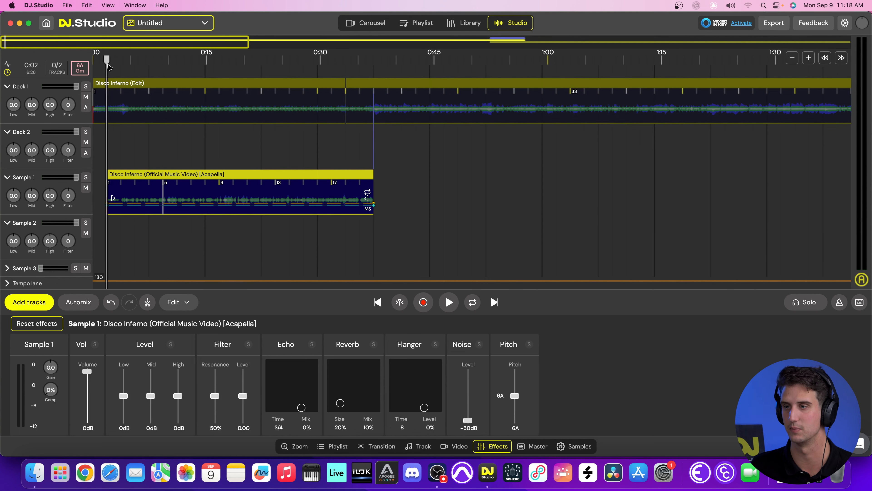
left_click(448, 302)
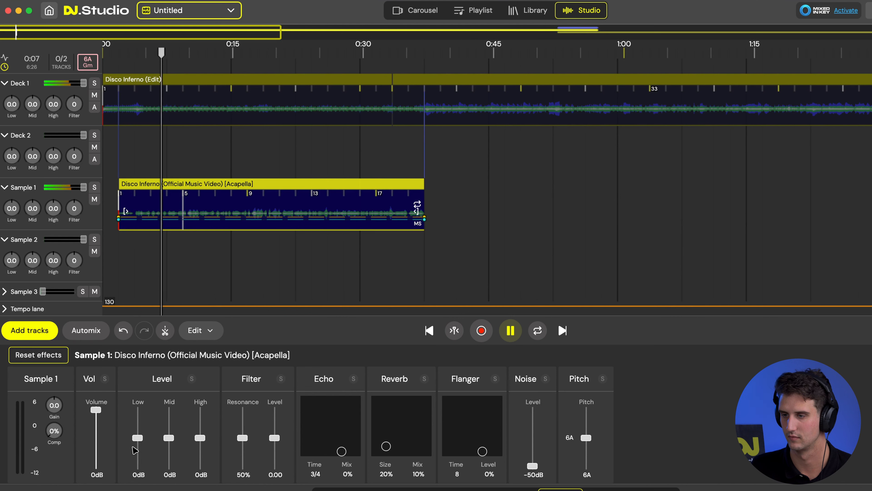
left_click_drag(137, 437, 137, 439)
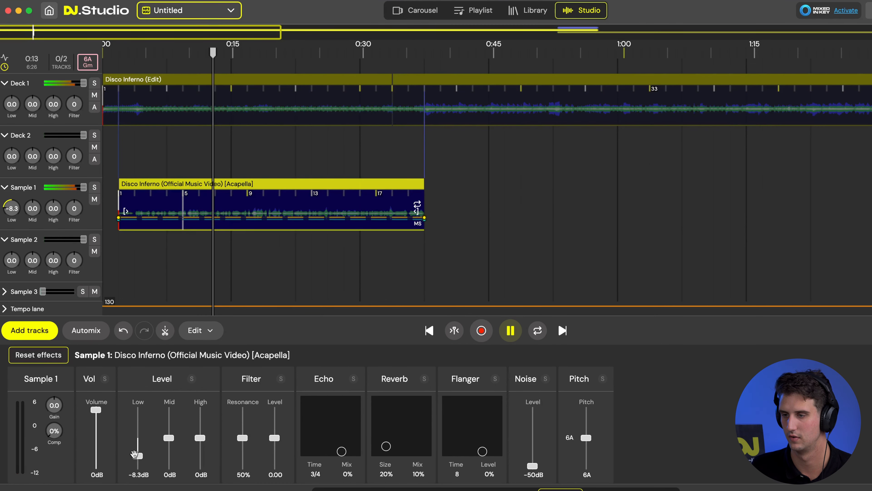
left_click_drag(138, 456, 138, 445)
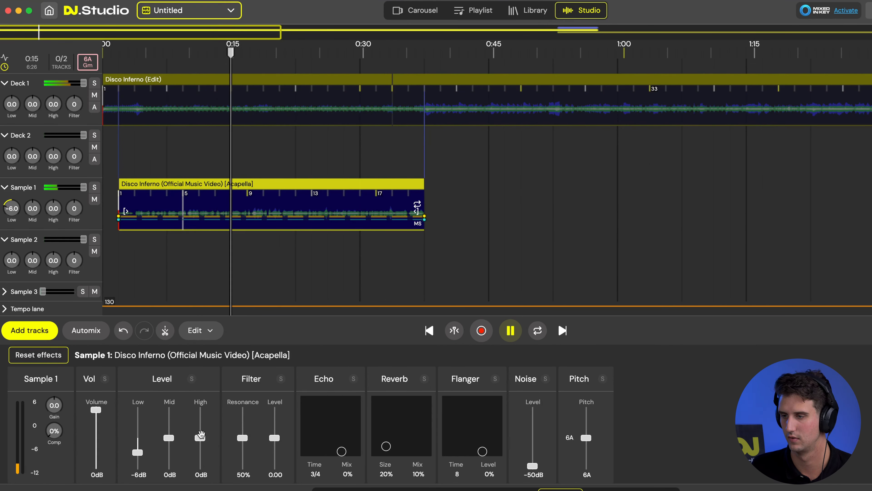